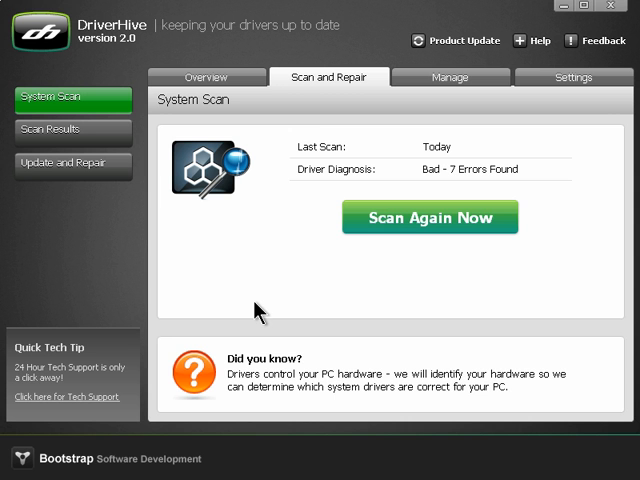
{"action": "mouse_move", "coordinate": [322, 102]}
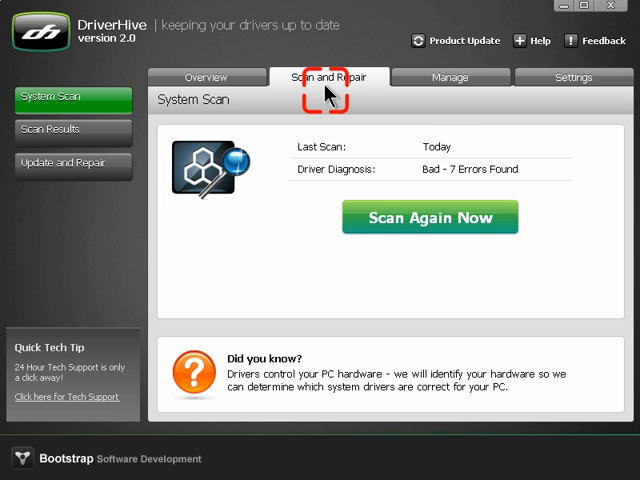
{"action": "mouse_move", "coordinate": [202, 115]}
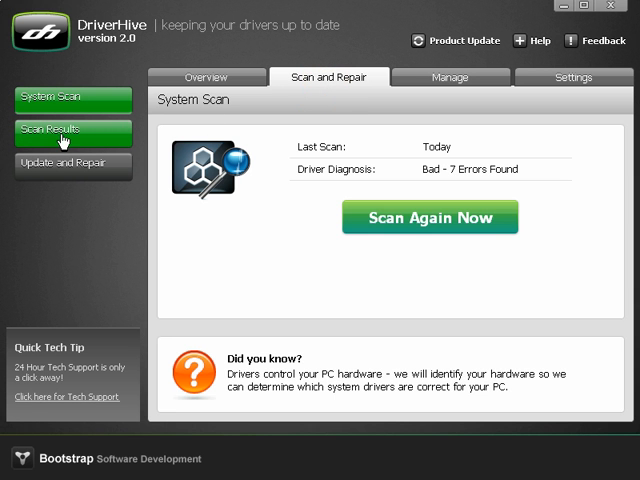
- Show the Scan Results list of 7 driver errors with installed and available versions
{"action": "left_click", "coordinate": [73, 132]}
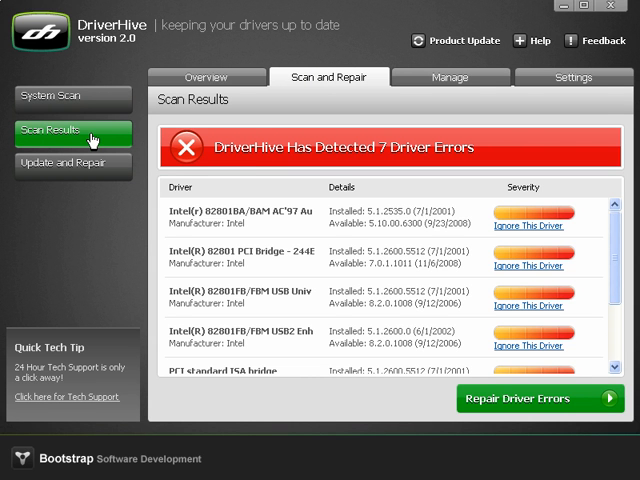
{"action": "mouse_move", "coordinate": [213, 176]}
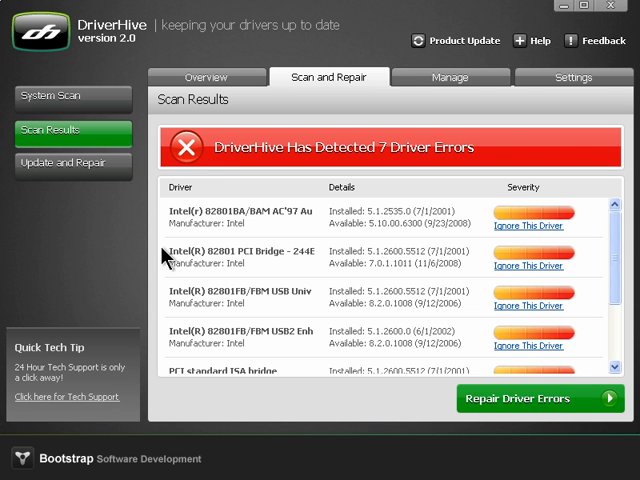
{"action": "mouse_move", "coordinate": [178, 238]}
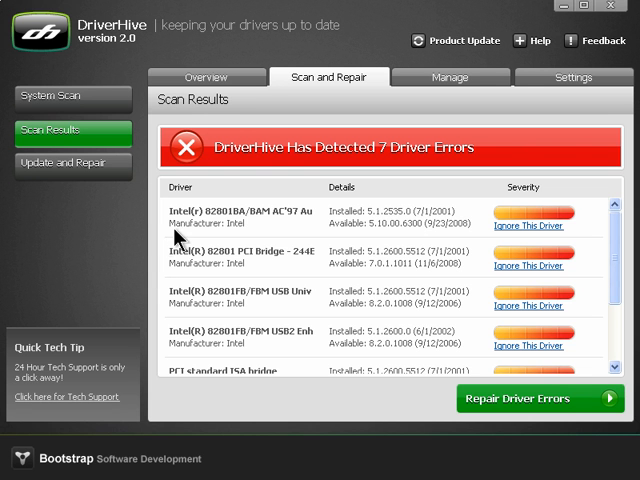
{"action": "mouse_move", "coordinate": [355, 238]}
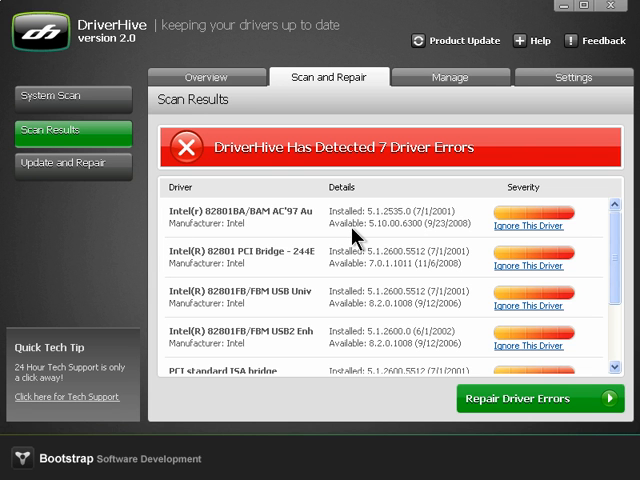
{"action": "mouse_move", "coordinate": [355, 232]}
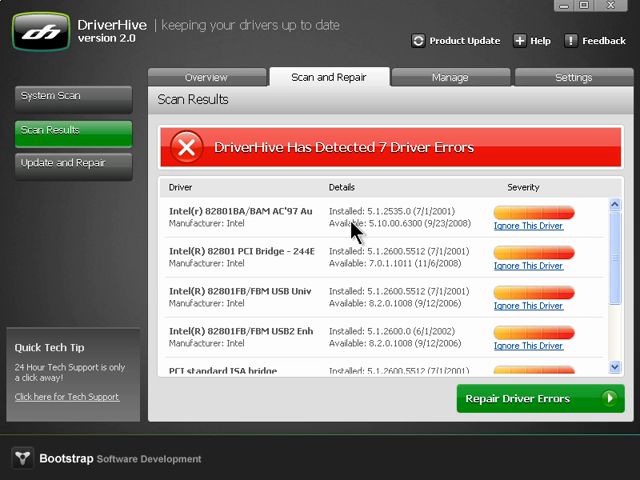
{"action": "mouse_move", "coordinate": [370, 224]}
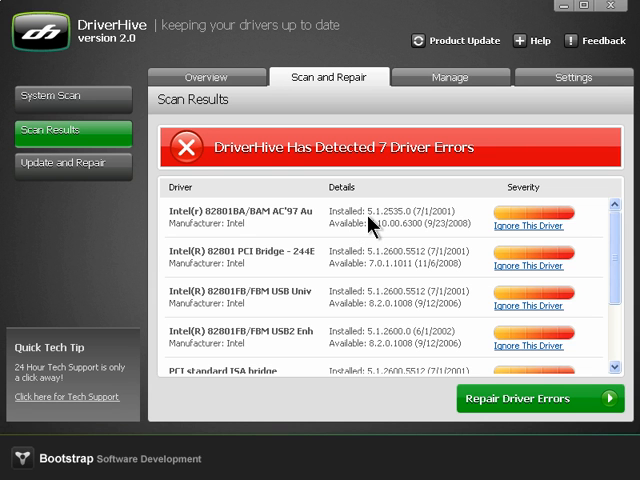
{"action": "mouse_move", "coordinate": [433, 222]}
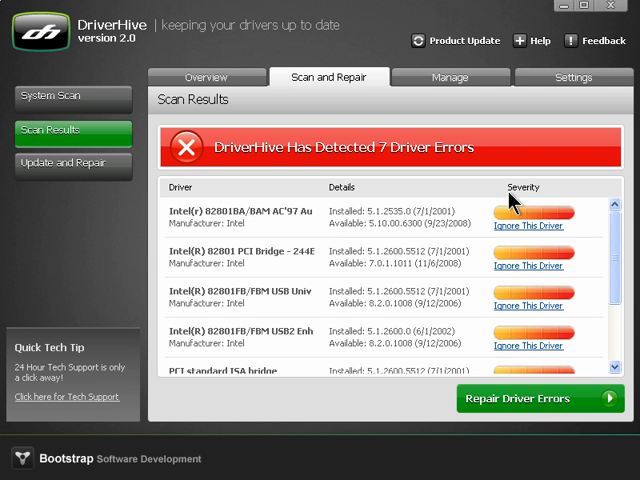
{"action": "mouse_move", "coordinate": [540, 205]}
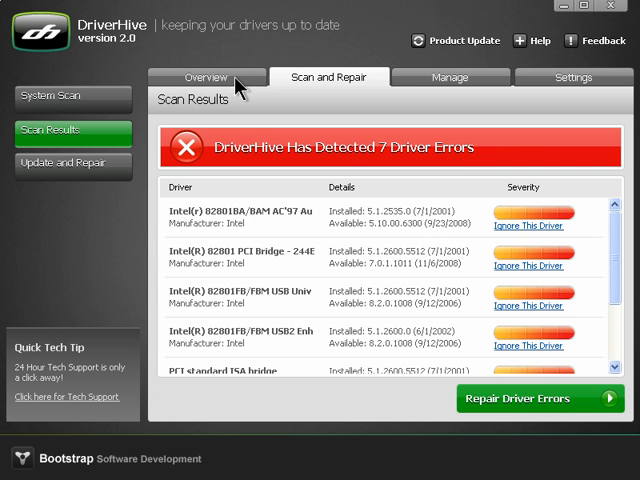
- Switch to the Overview tab showing driver health BAD with 7 errors
{"action": "left_click", "coordinate": [206, 77]}
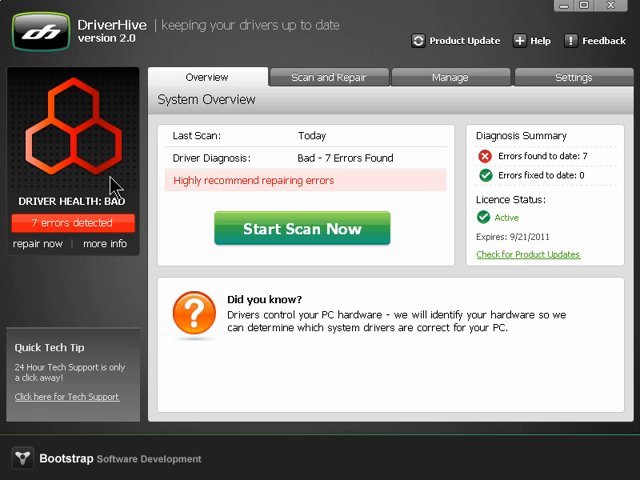
{"action": "mouse_move", "coordinate": [25, 210]}
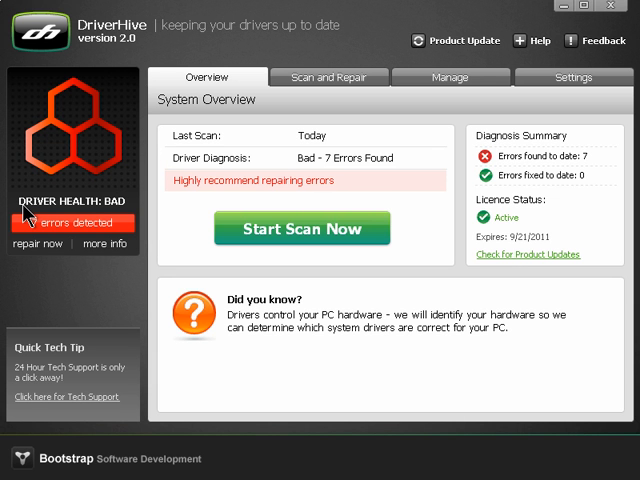
{"action": "mouse_move", "coordinate": [33, 213]}
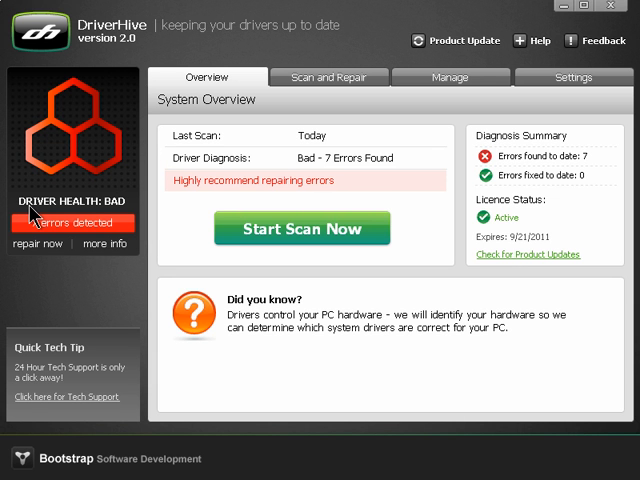